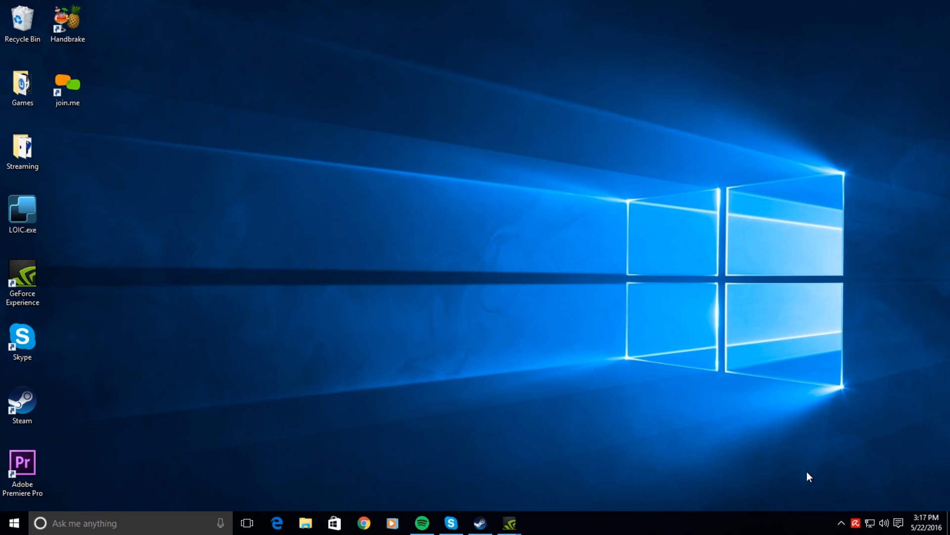
pyautogui.moveTo(735, 442)
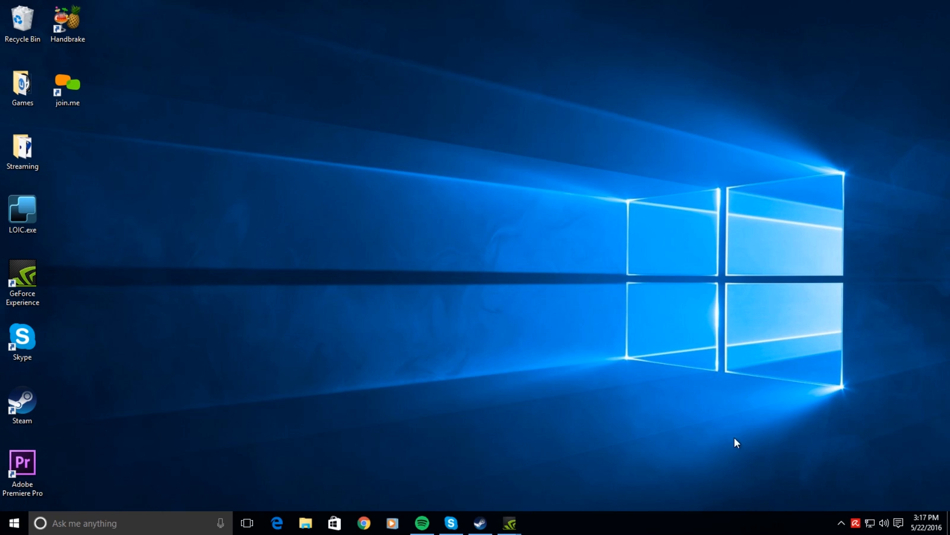
pyautogui.moveTo(258, 115)
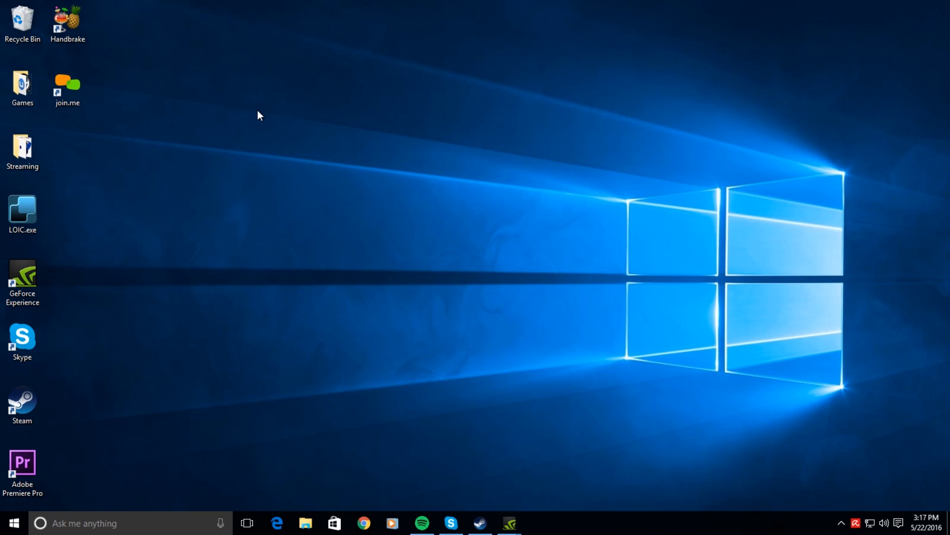
# - Bring up the Windows security options screen with Ctrl+Alt+Delete
pyautogui.press('Ctrl+Alt+Delete')
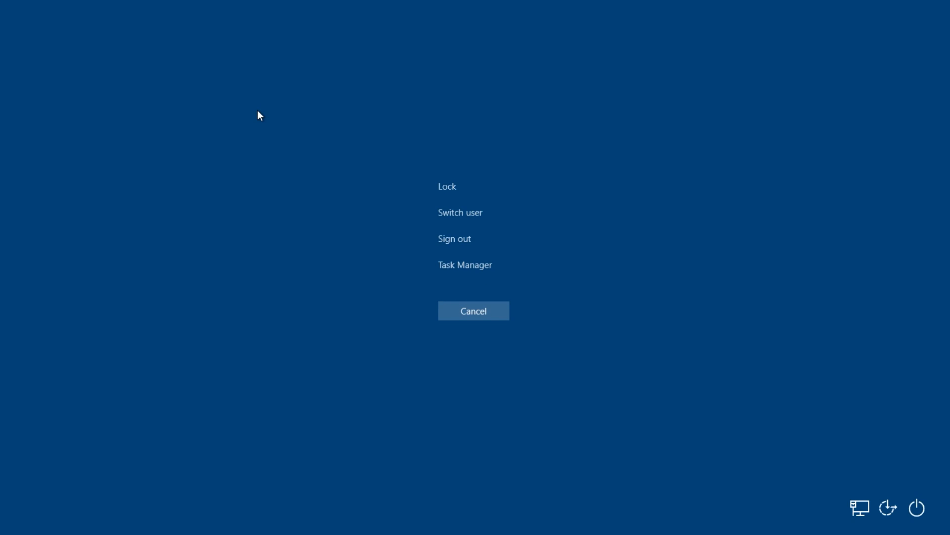
pyautogui.moveTo(436, 267)
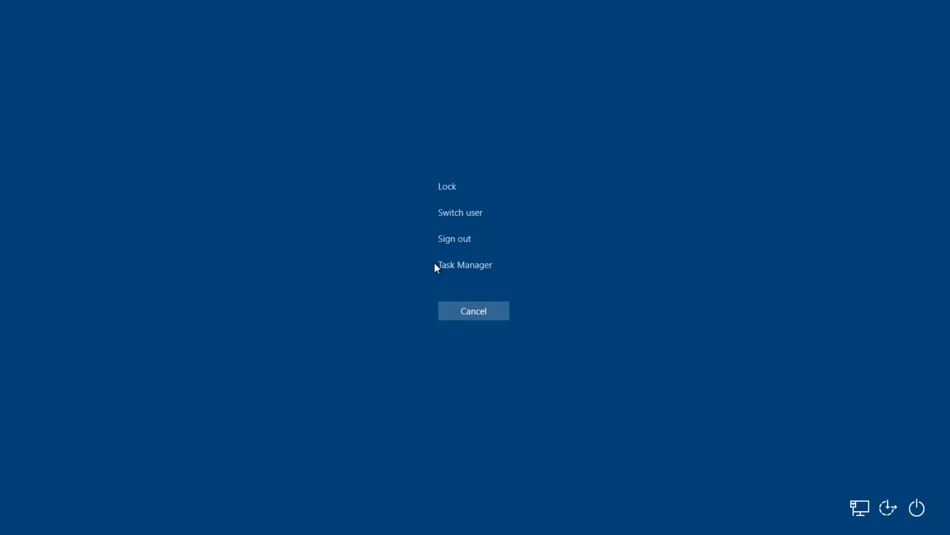
pyautogui.moveTo(471, 275)
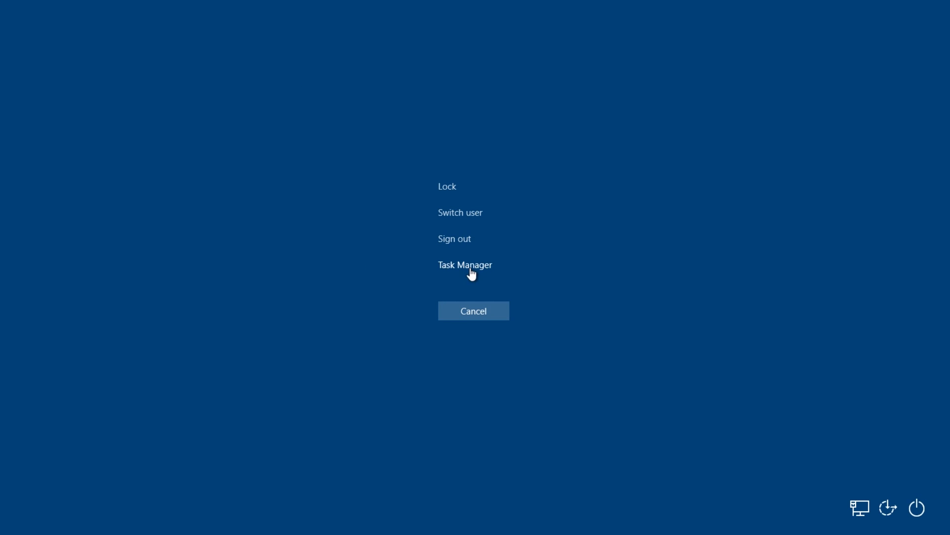
pyautogui.moveTo(459, 273)
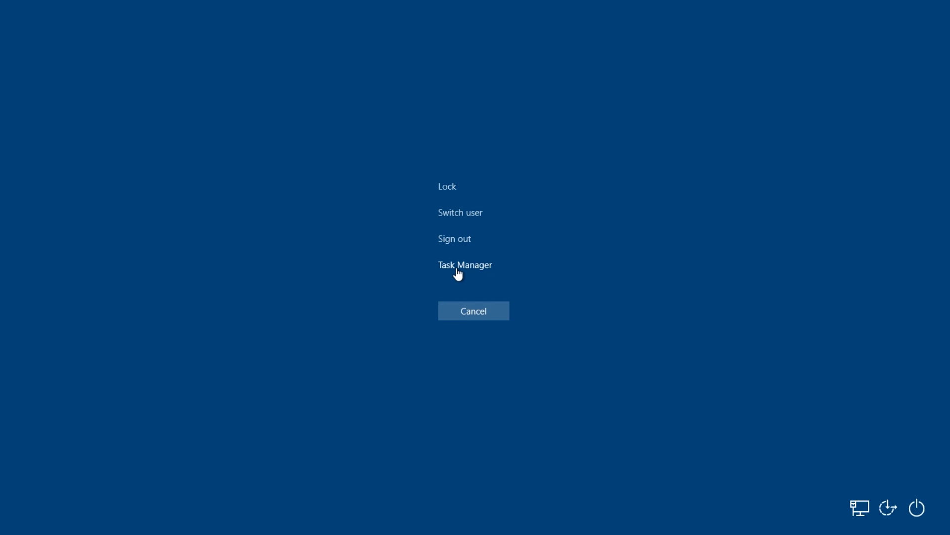
# - Launch Task Manager from the security screen and maximize it to fill the display
pyautogui.click(464, 264)
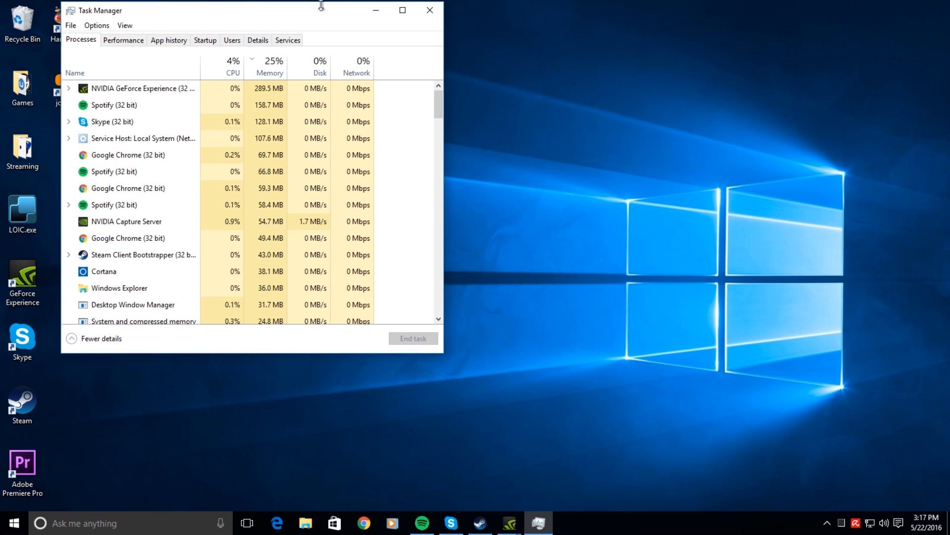
pyautogui.click(402, 10)
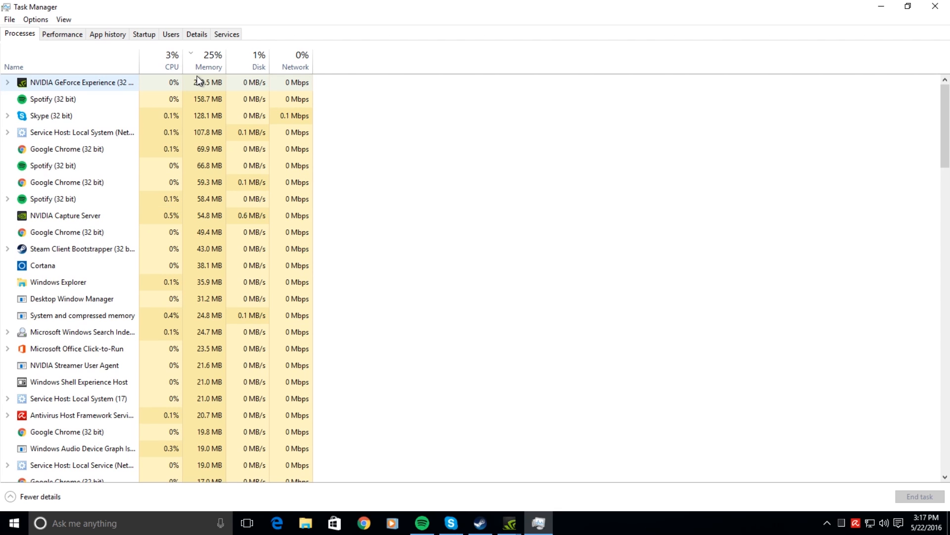
pyautogui.moveTo(258, 57)
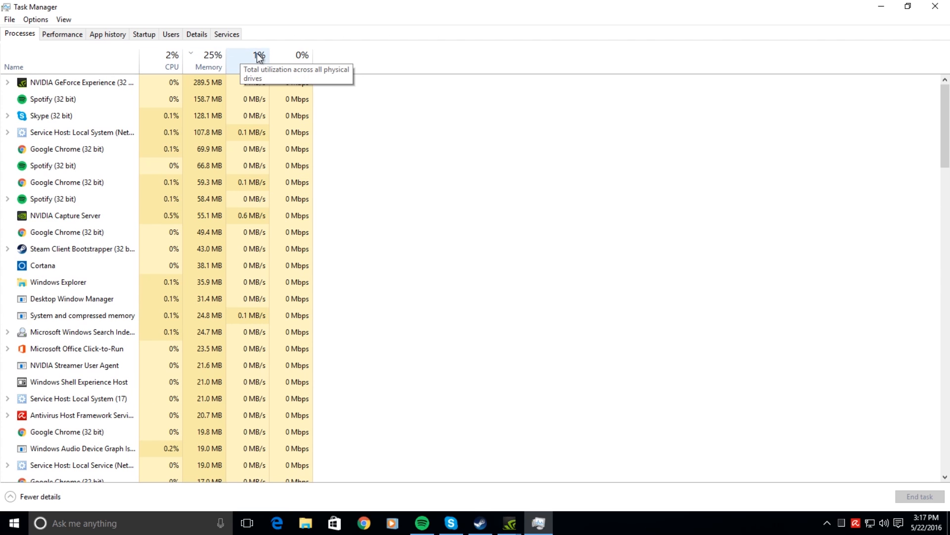
pyautogui.moveTo(171, 58)
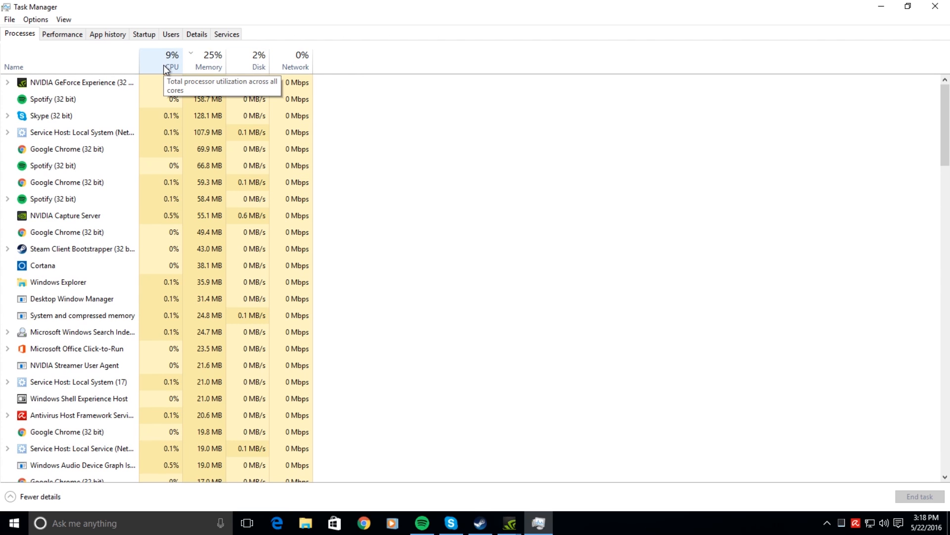
pyautogui.moveTo(254, 63)
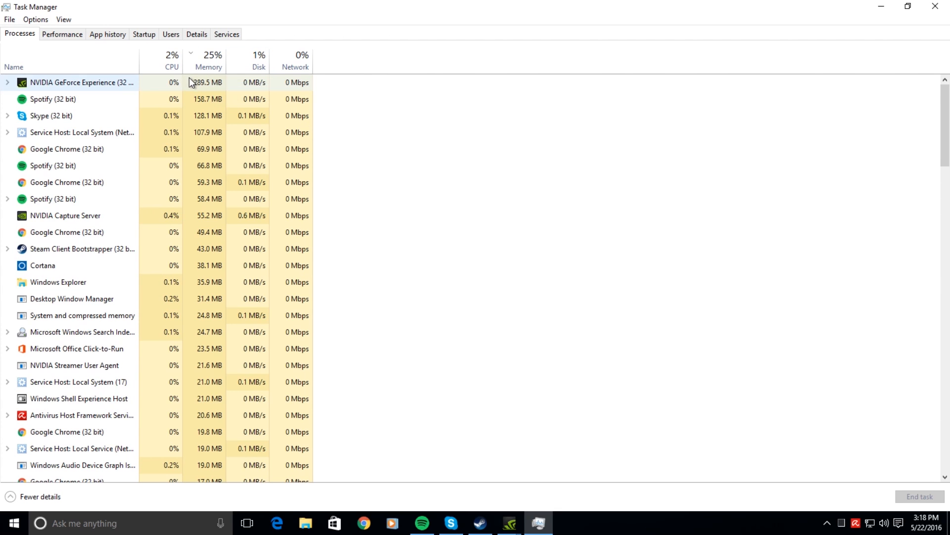
pyautogui.moveTo(172, 60)
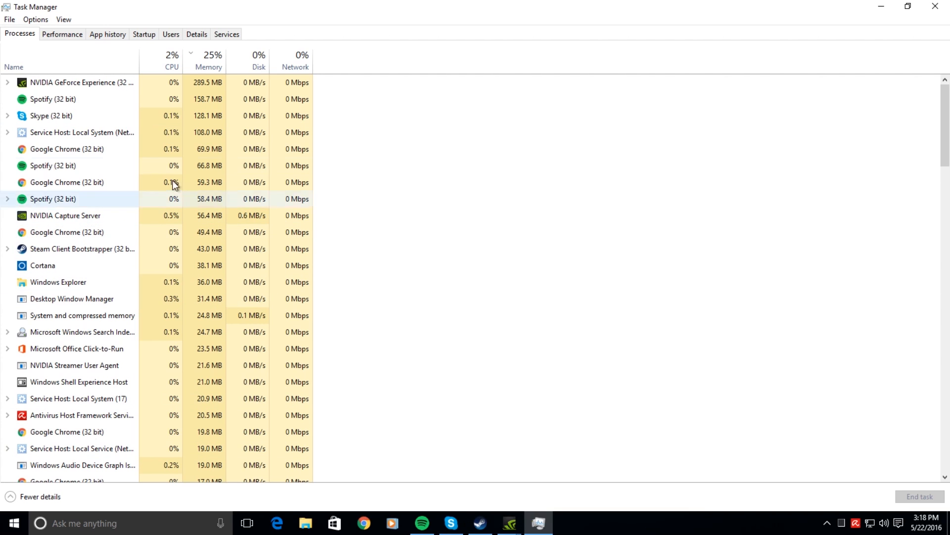
pyautogui.moveTo(103, 114)
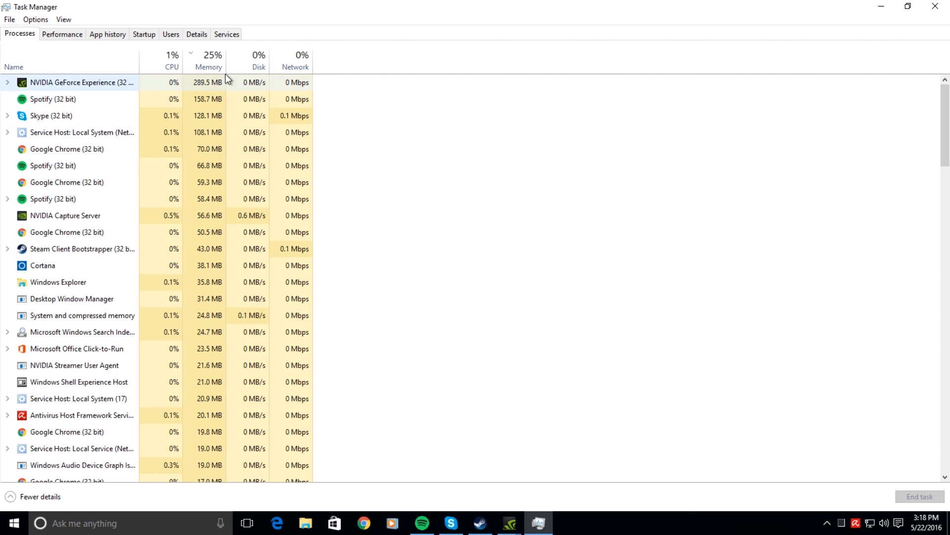
pyautogui.moveTo(172, 64)
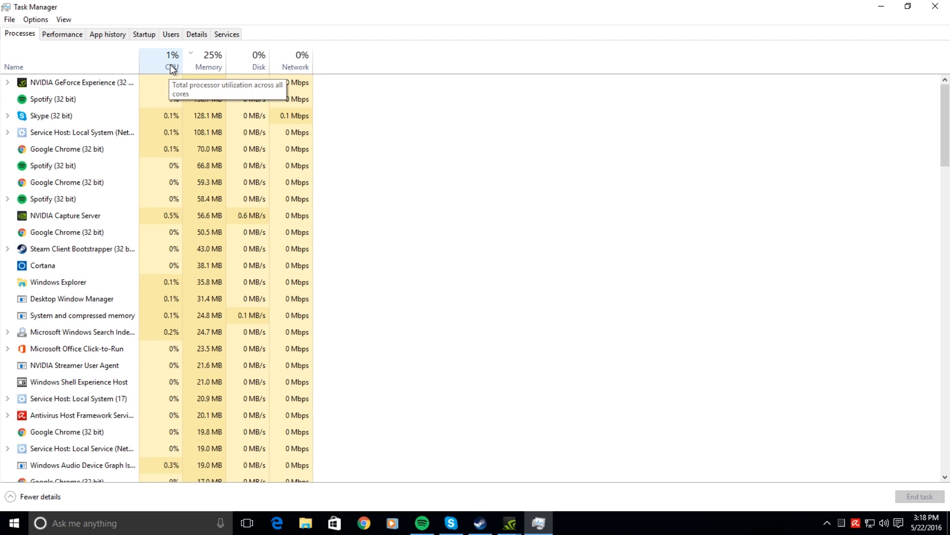
pyautogui.moveTo(299, 60)
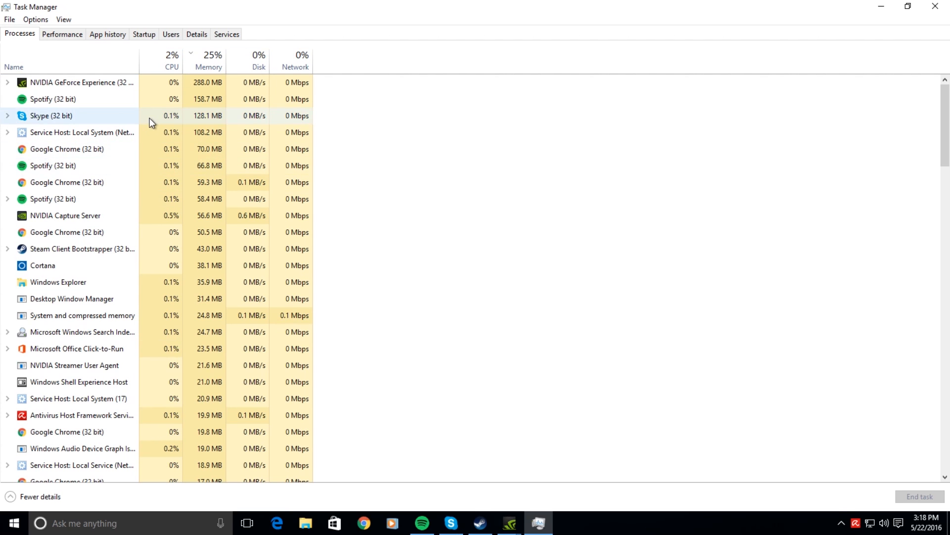
# - Sort the Processes list by the Memory column, heaviest consumers first, and scan the list
pyautogui.click(210, 61)
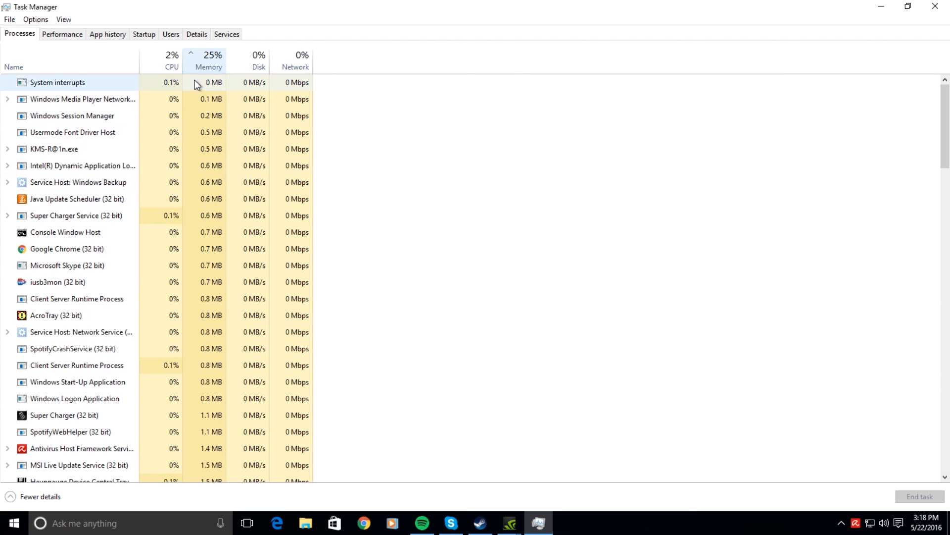
pyautogui.click(212, 55)
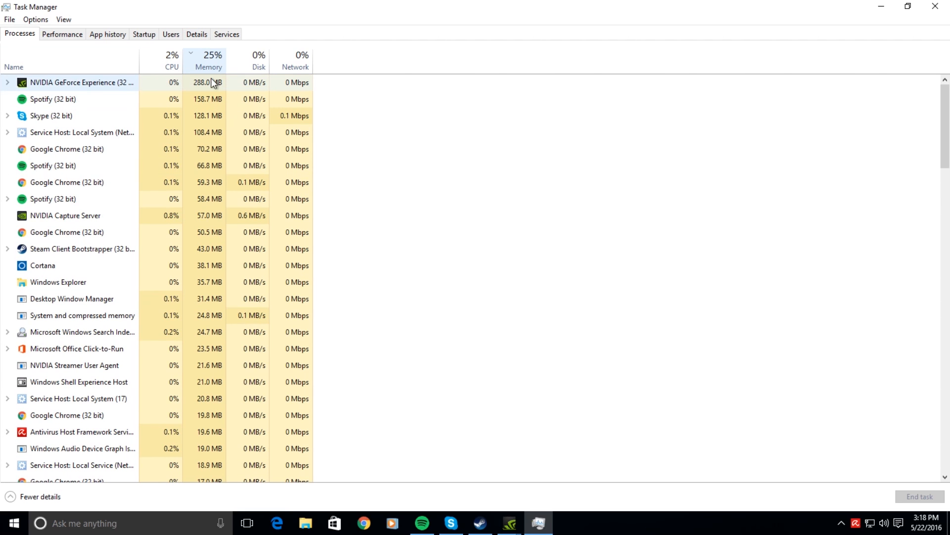
pyautogui.scroll(-3)
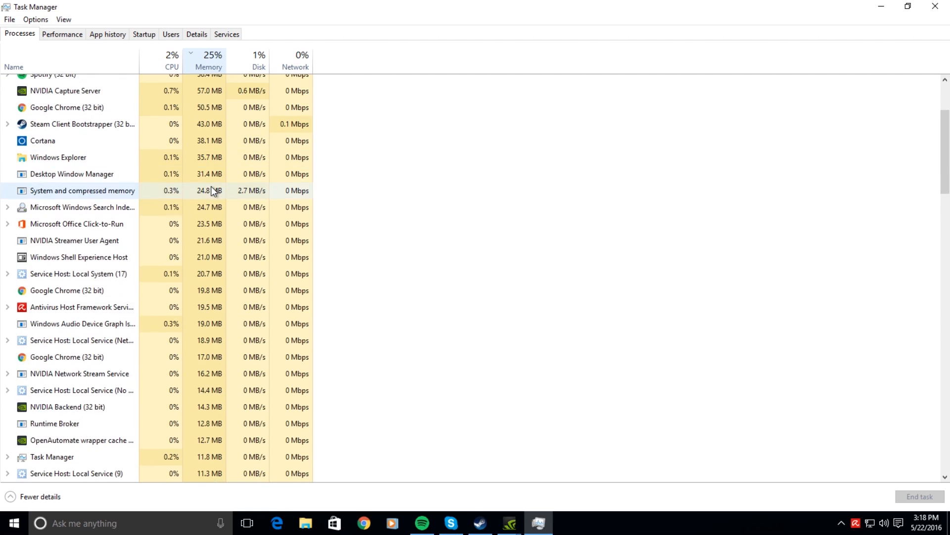
pyautogui.scroll(3)
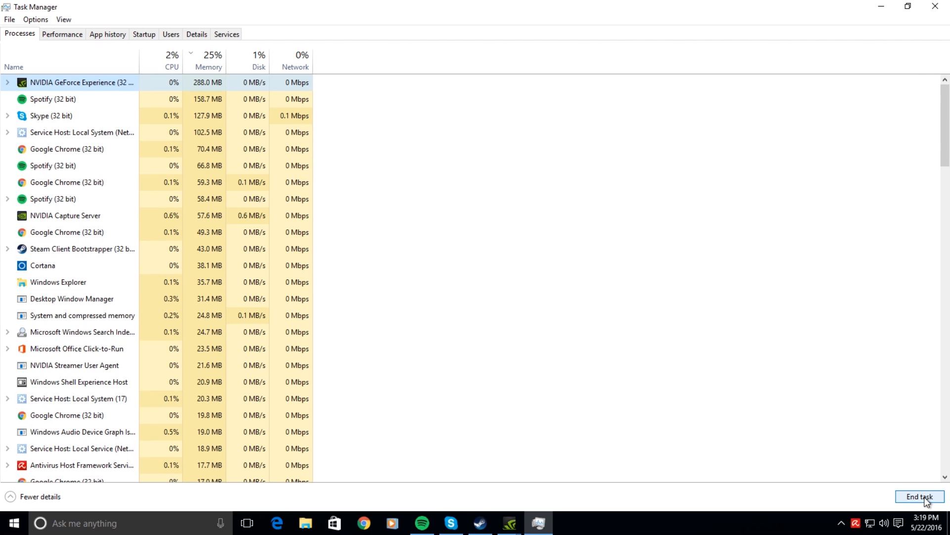
pyautogui.moveTo(429, 334)
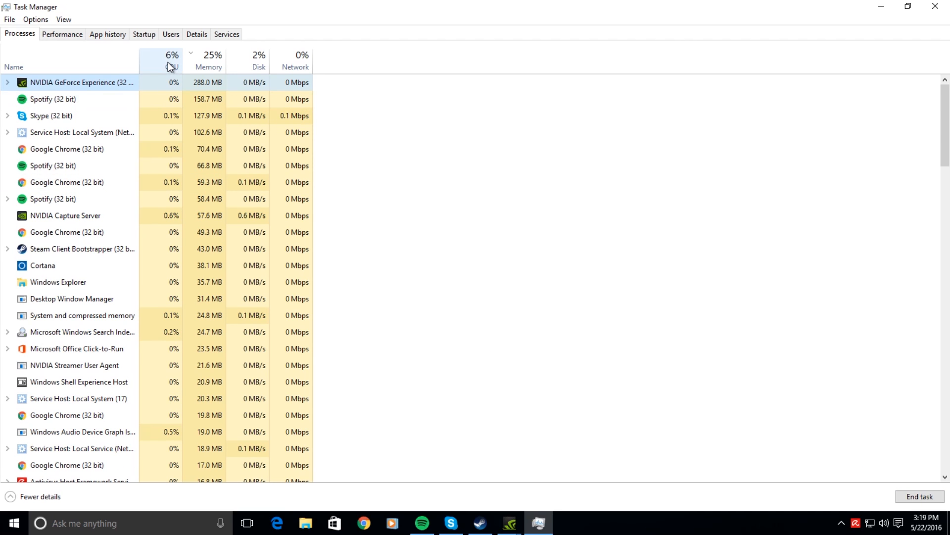
pyautogui.click(172, 61)
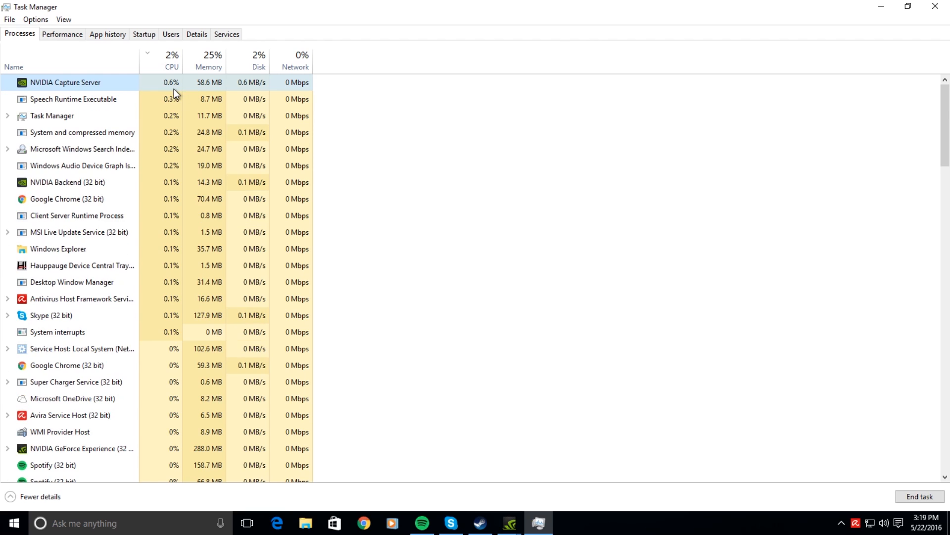
pyautogui.click(258, 61)
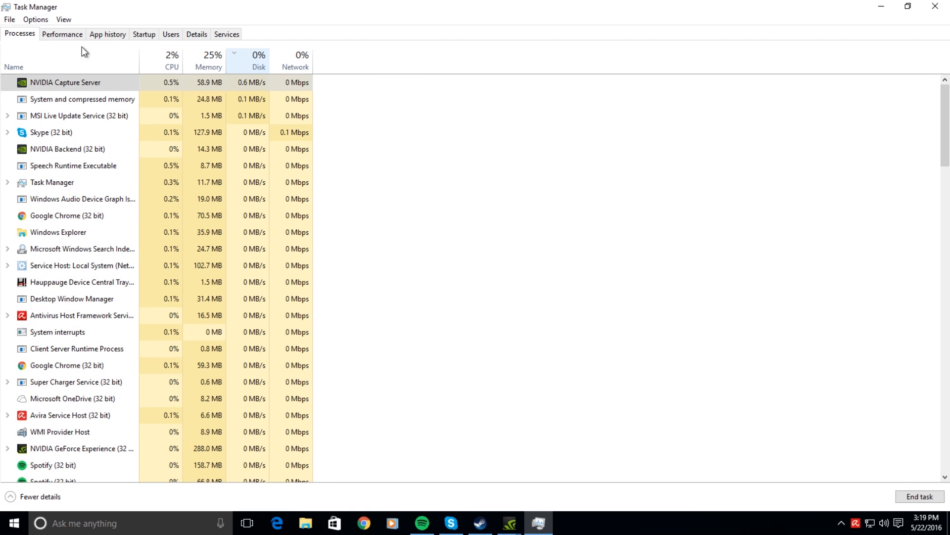
pyautogui.moveTo(93, 59)
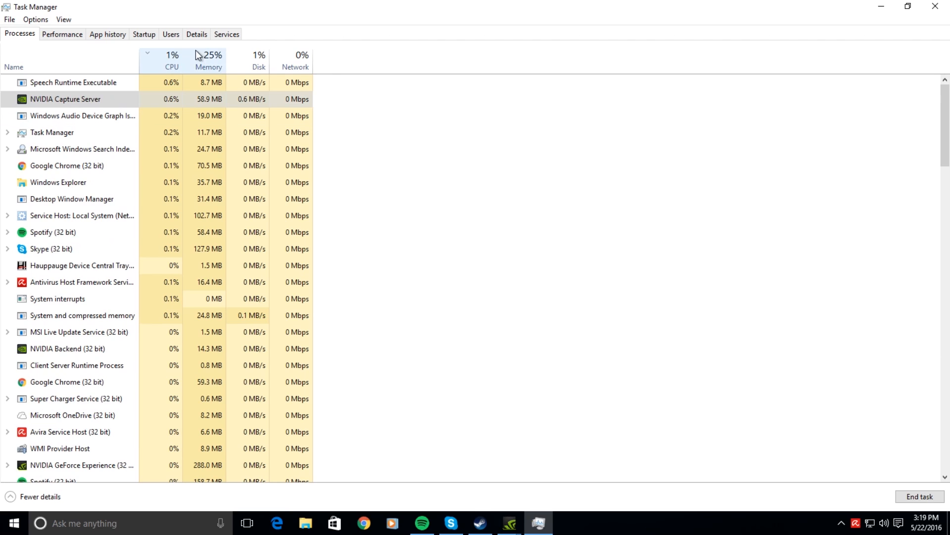
pyautogui.click(208, 61)
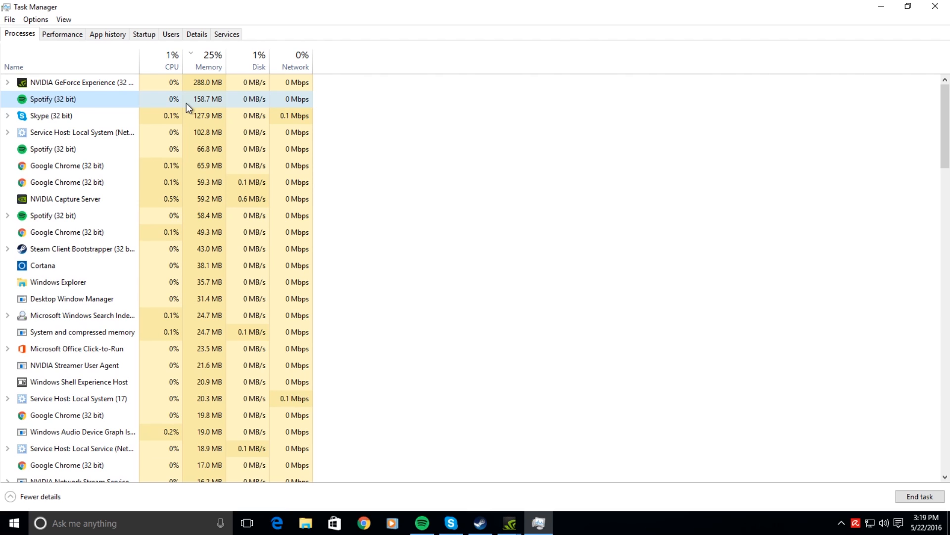
pyautogui.moveTo(922, 477)
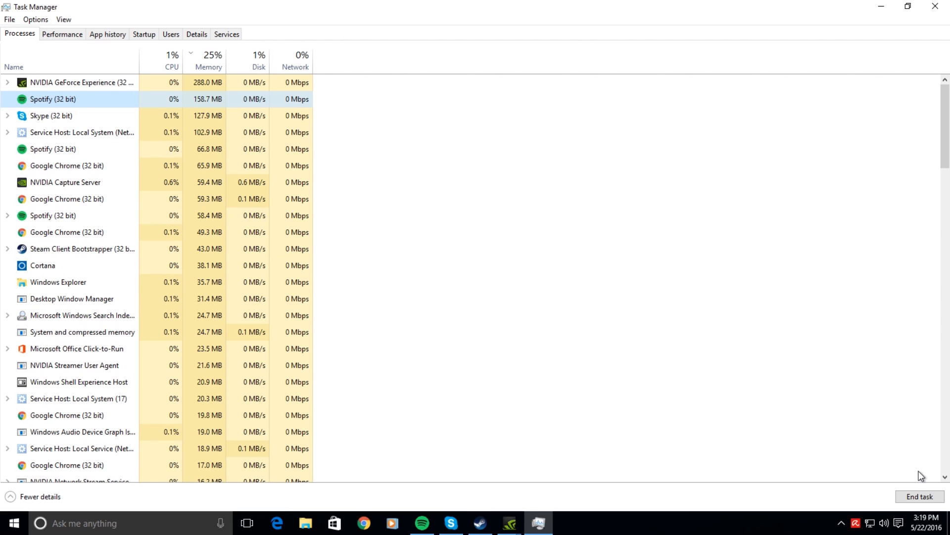
# - End the largest Spotify process, then relaunch Spotify from the taskbar so it reappears
pyautogui.click(918, 496)
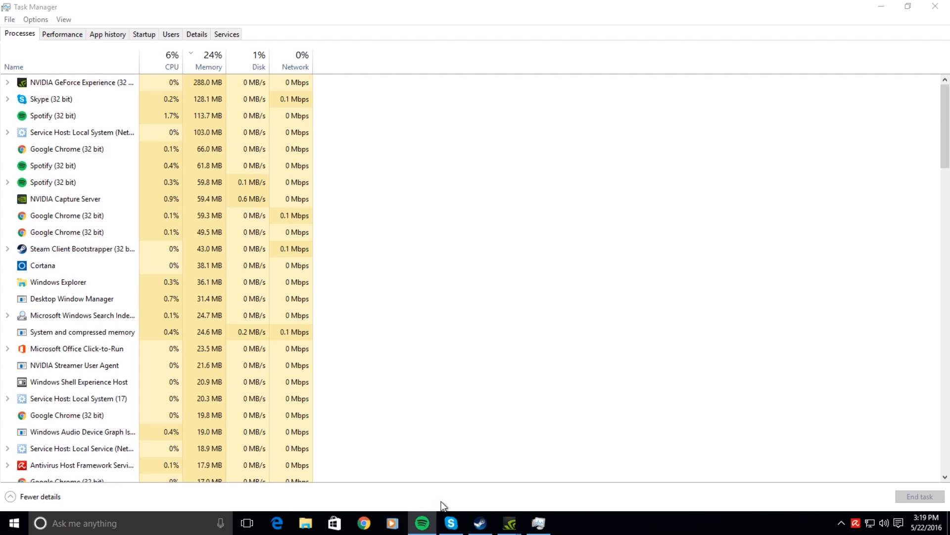
pyautogui.click(421, 523)
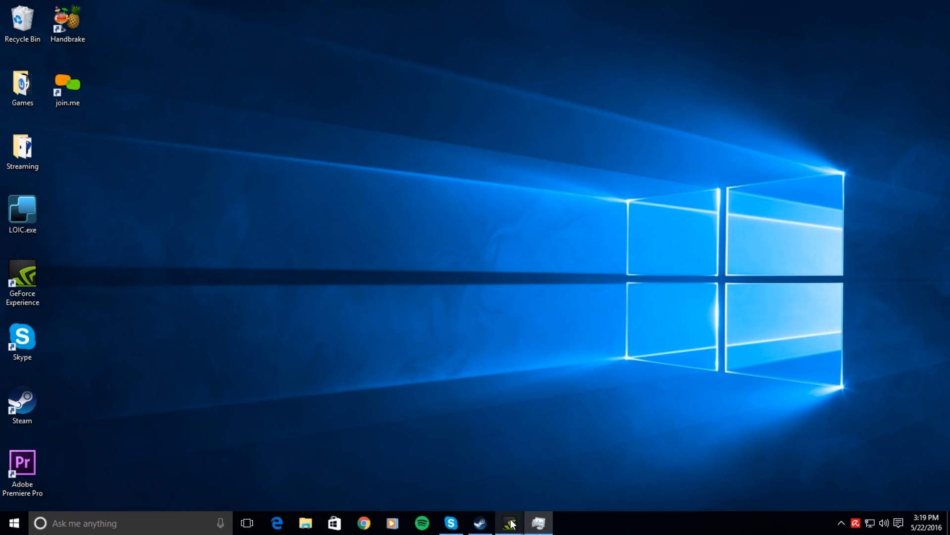
pyautogui.click(537, 523)
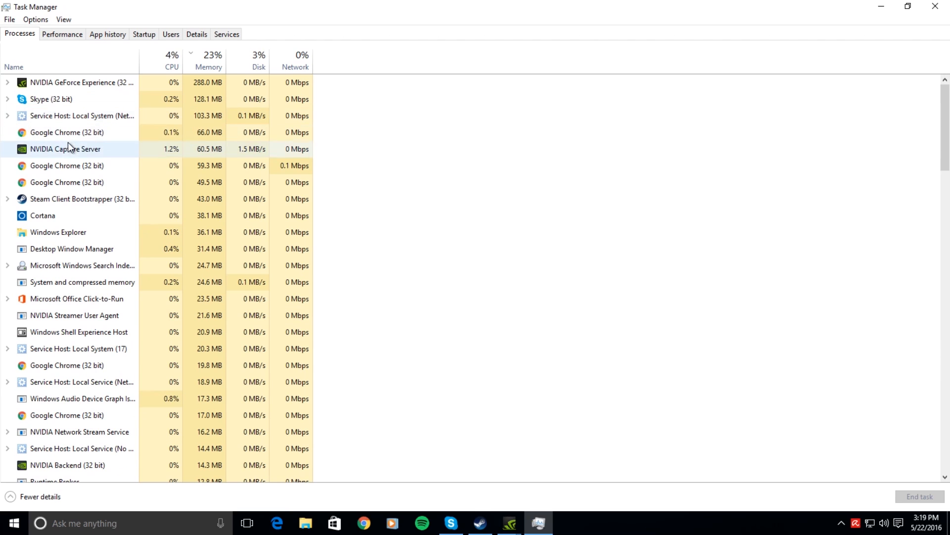
pyautogui.moveTo(48, 282)
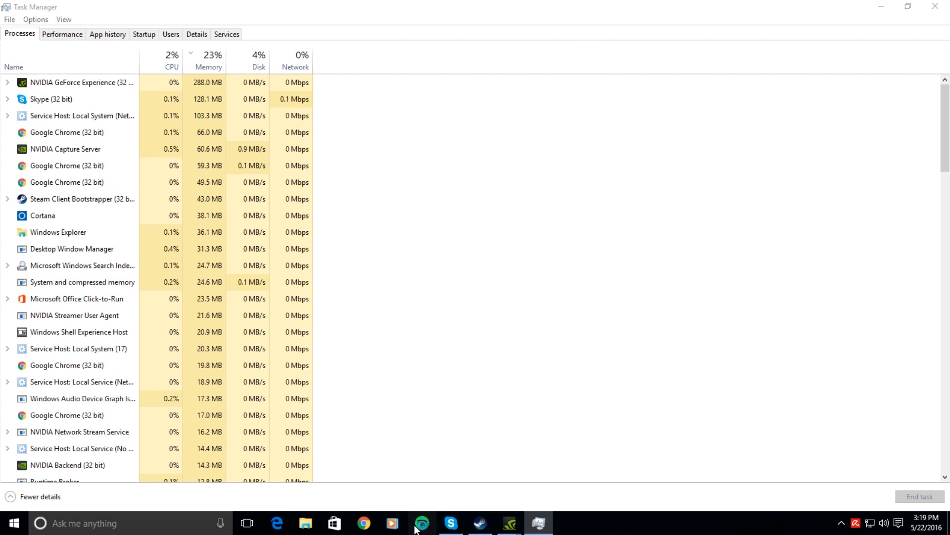
pyautogui.click(421, 523)
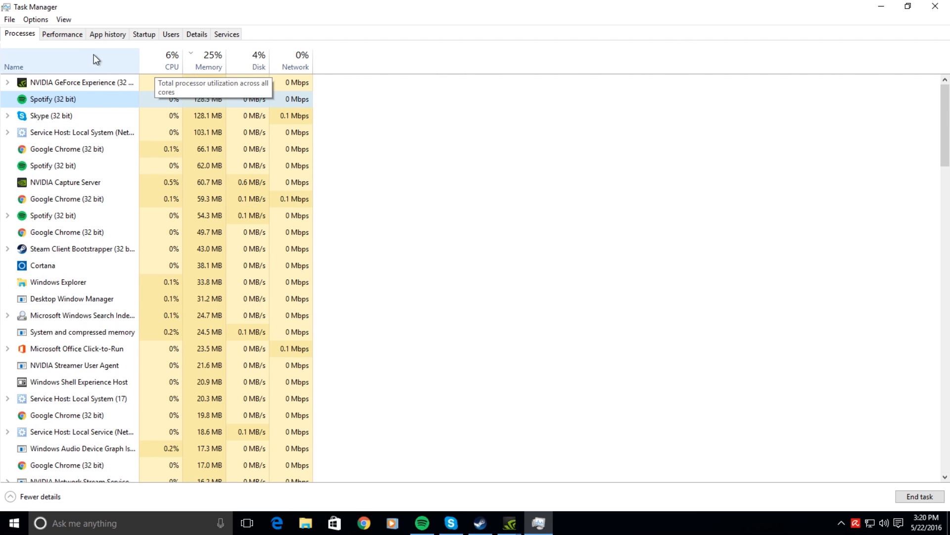
# - Switch Task Manager to the Performance view showing the CPU utilization graph
pyautogui.click(61, 34)
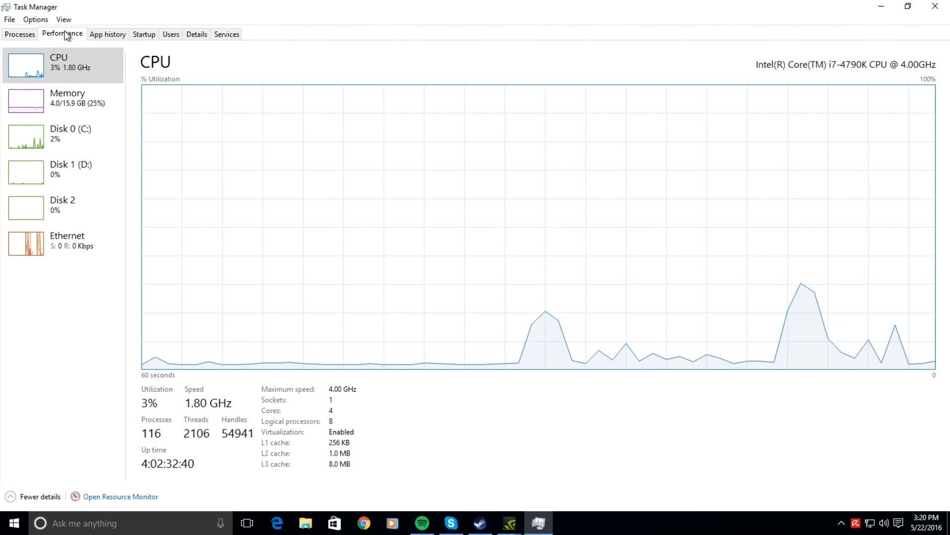
pyautogui.moveTo(919, 133)
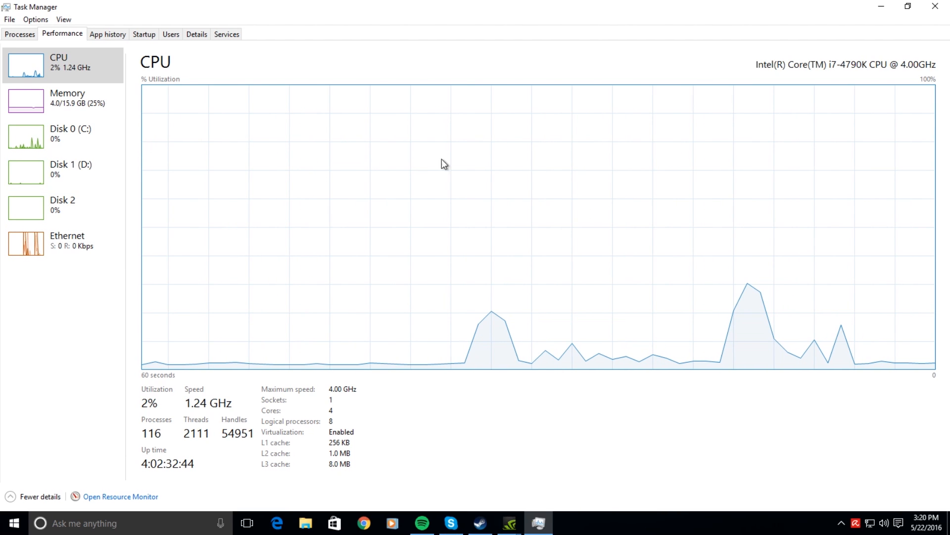
pyautogui.moveTo(930, 139)
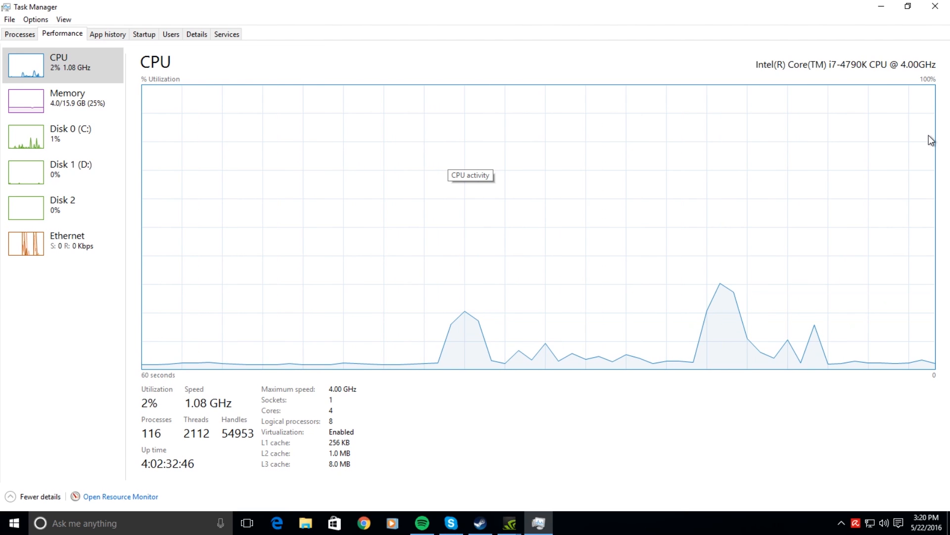
pyautogui.moveTo(82, 498)
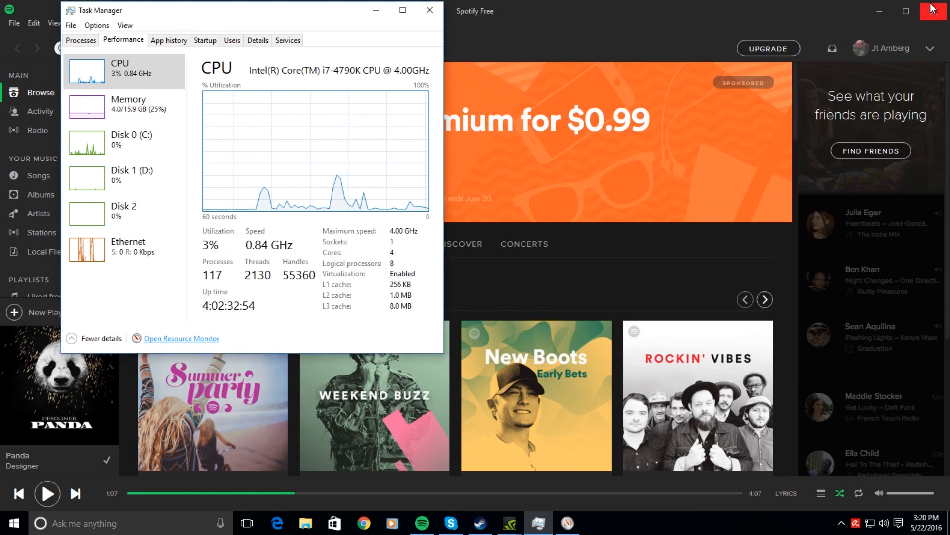
# - Open Resource Monitor beside Task Manager and return Task Manager to its Processes list
pyautogui.click(181, 339)
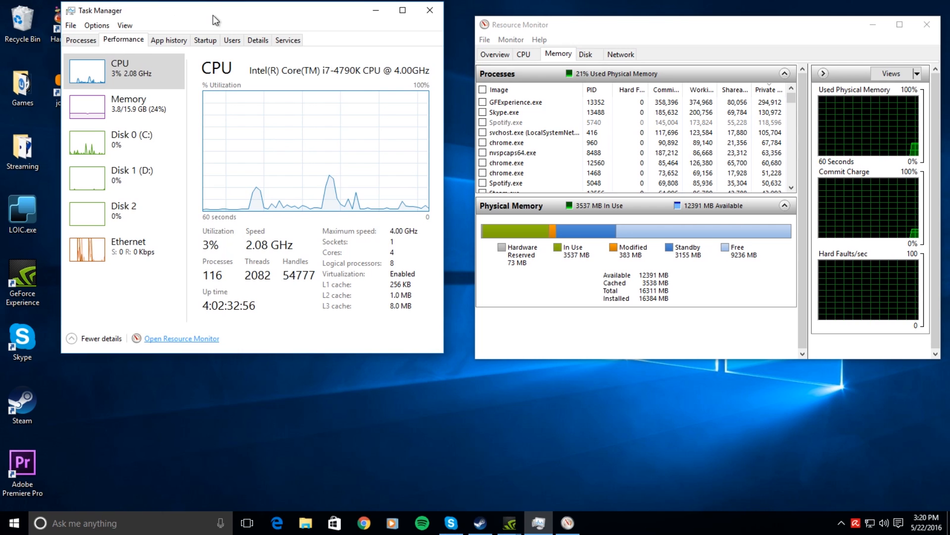
pyautogui.click(69, 39)
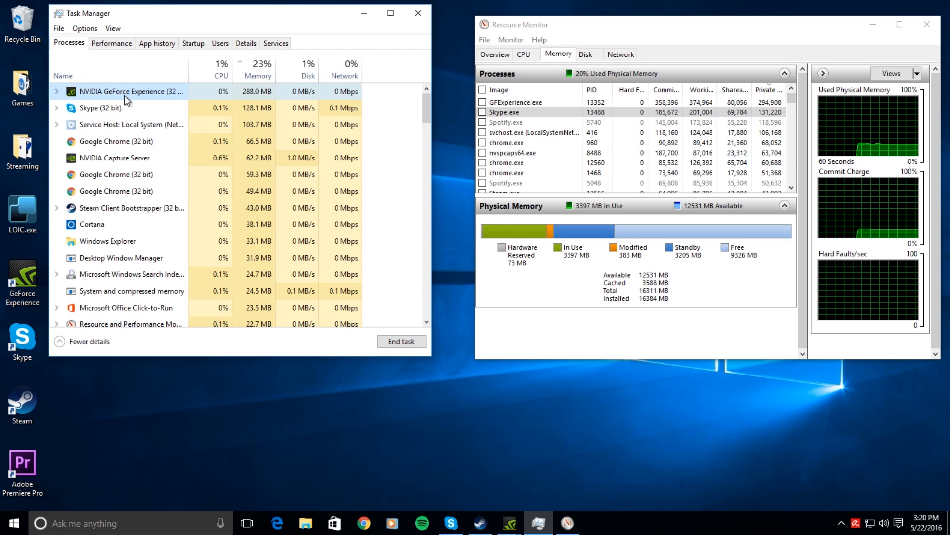
pyautogui.moveTo(423, 437)
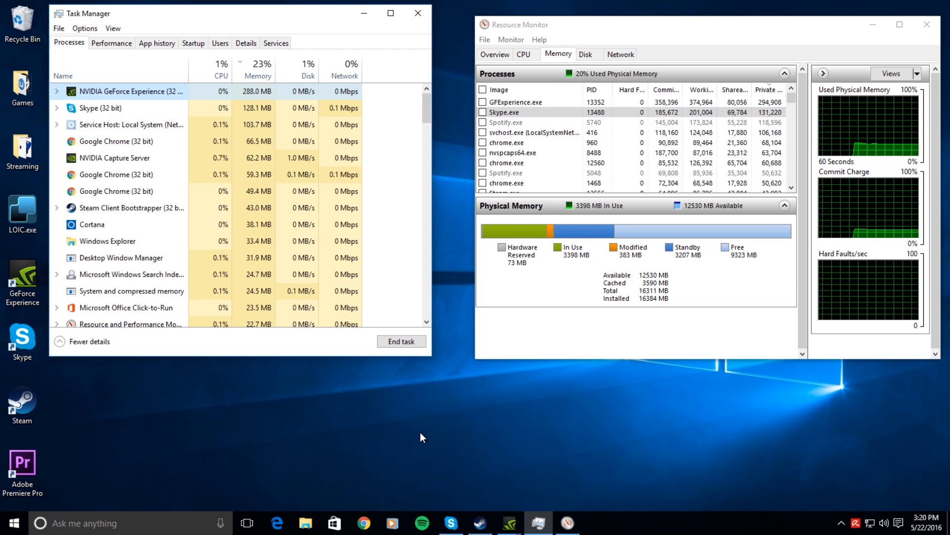